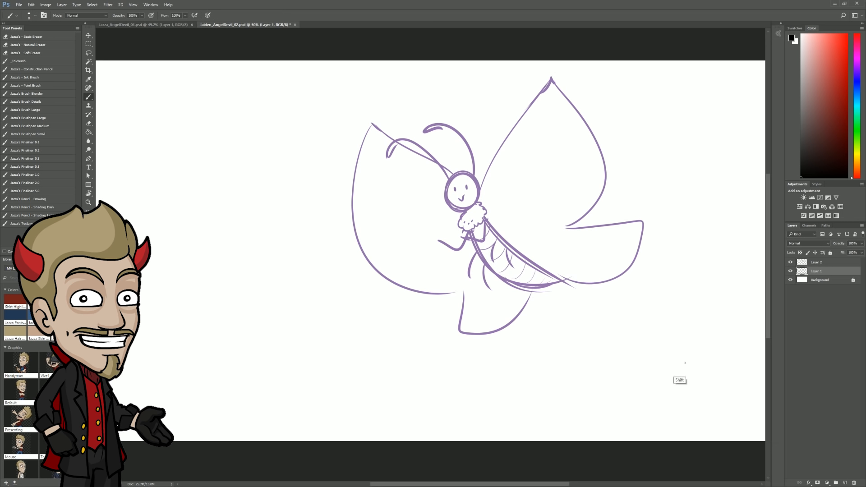
# Draw a black stepped city skyline and long ground line below-left of the butterfly.
pyautogui.moveTo(381, 319); pyautogui.dragTo(680, 363)
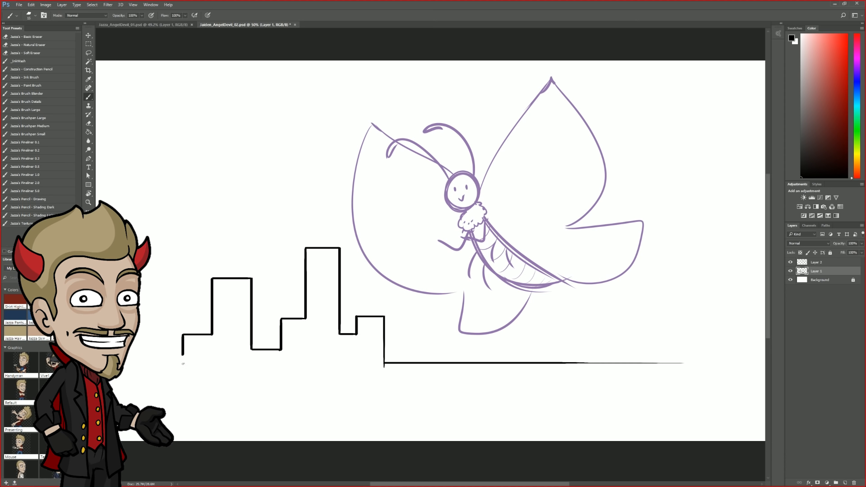
# Brush rubble and a tiny arms-raised figure at the skyline's base on Layer 2.
pyautogui.moveTo(403, 342); pyautogui.dragTo(411, 353)
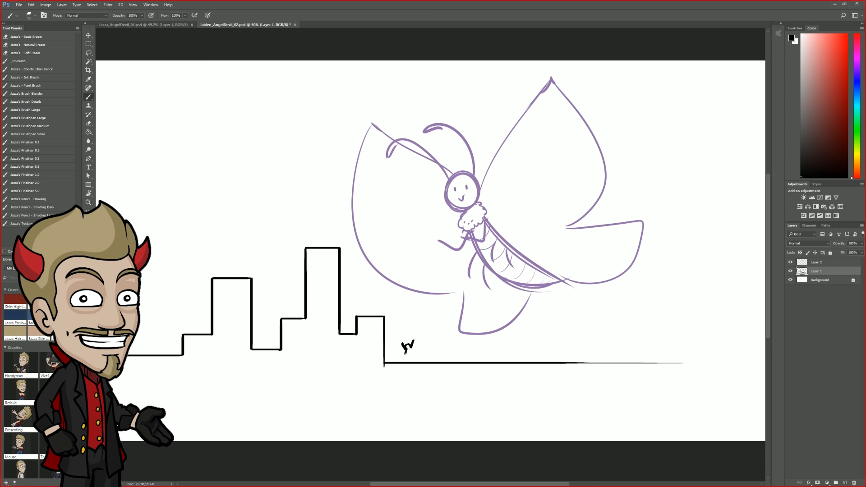
pyautogui.moveTo(403, 347); pyautogui.dragTo(411, 358)
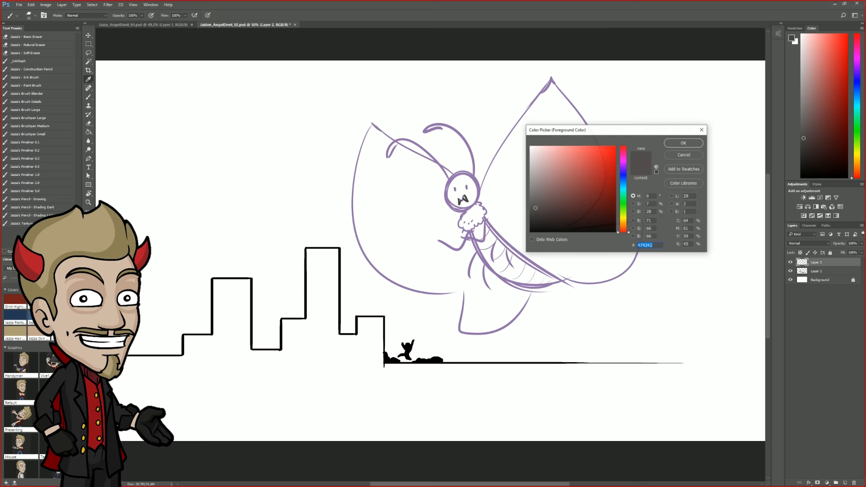
# Choose a salmon red in the Color Picker and confirm it.
pyautogui.click(579, 148)
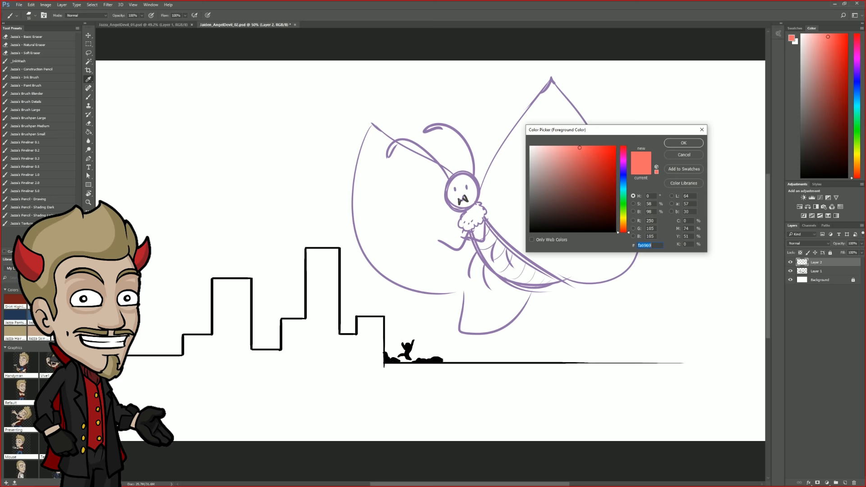
pyautogui.click(683, 142)
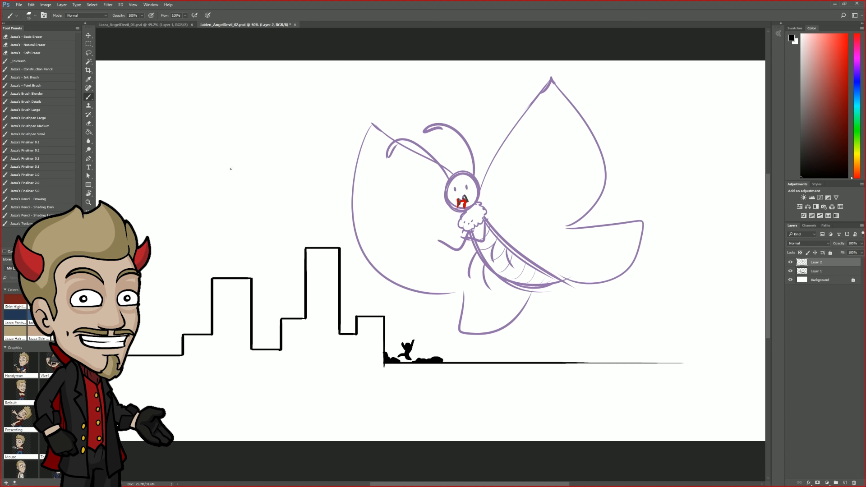
pyautogui.moveTo(207, 160); pyautogui.dragTo(243, 176)
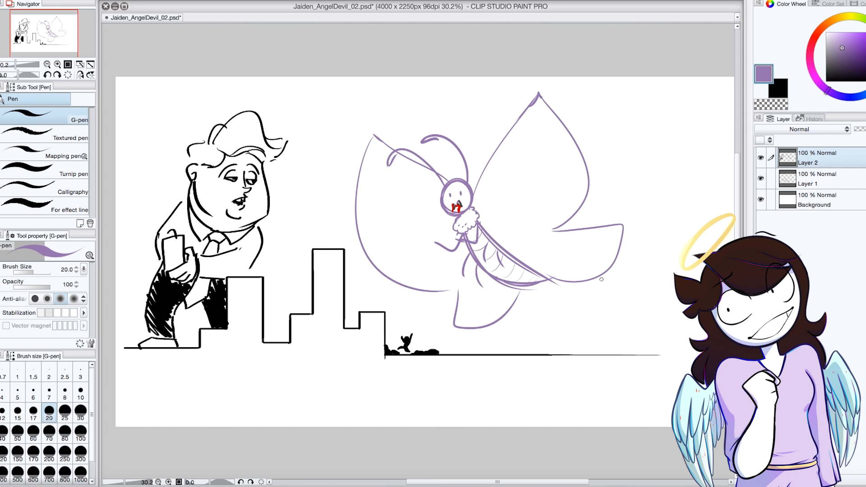
pyautogui.moveTo(595, 237)
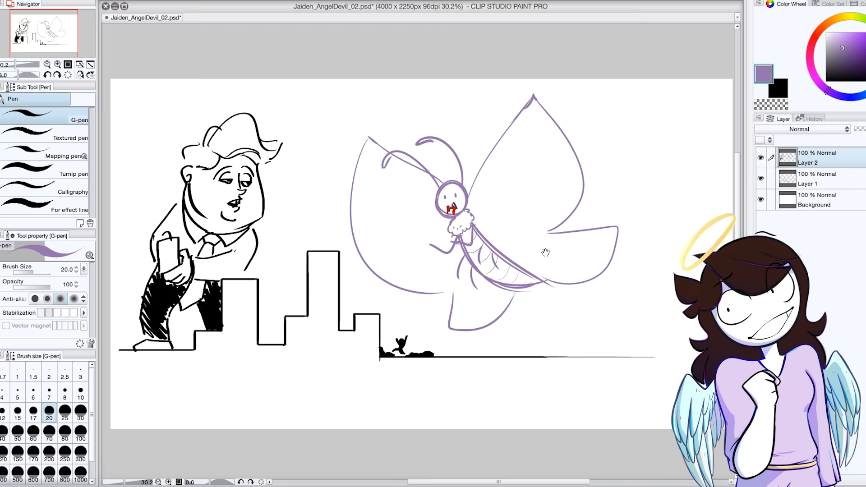
# Draw the fat butterfly with cones beside the umbrella stand and 'Trump not allowed!' sign.
pyautogui.moveTo(551, 281); pyautogui.dragTo(550, 354)
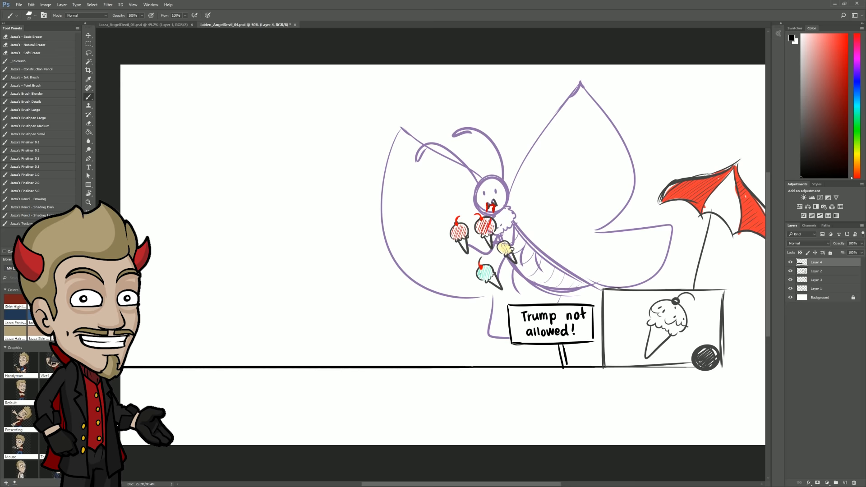
# Draw ruined, hatched building stumps with billowing smoke on the left of the scene.
pyautogui.moveTo(149, 312); pyautogui.dragTo(165, 376)
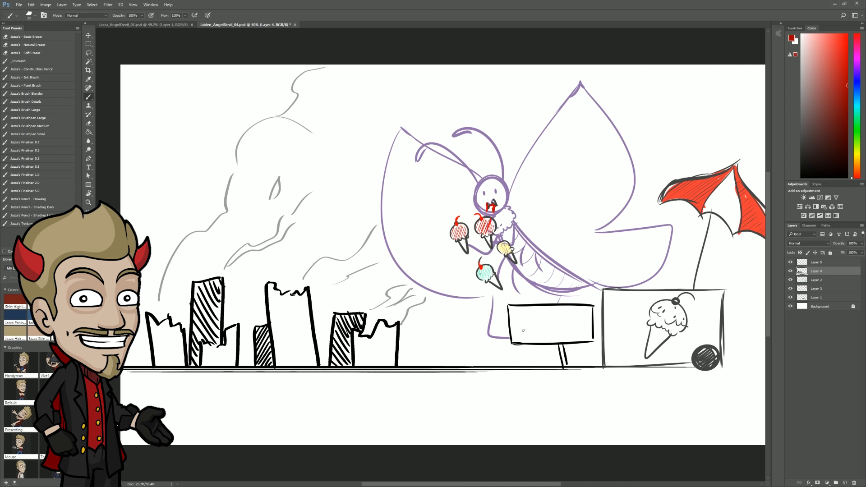
# Letter a red 'SOLD OUT!' on the sign and erase the butterfly's ice-cream cones.
pyautogui.moveTo(516, 326); pyautogui.dragTo(588, 329)
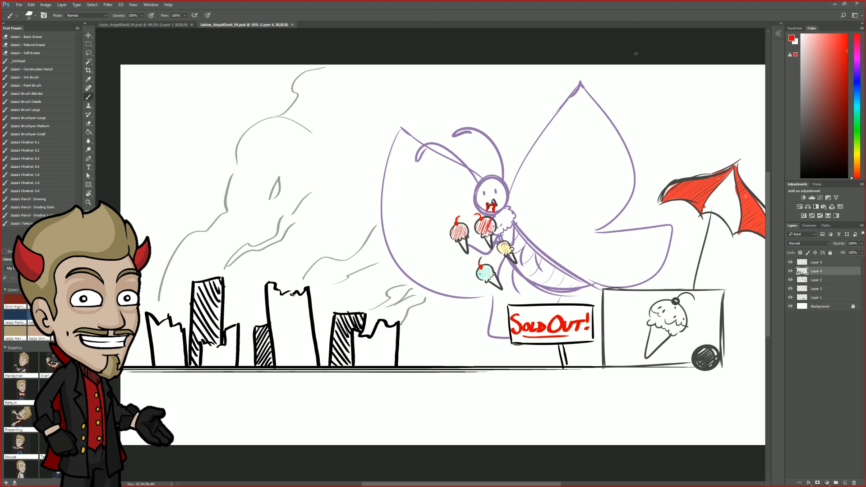
pyautogui.moveTo(411, 364); pyautogui.dragTo(472, 361)
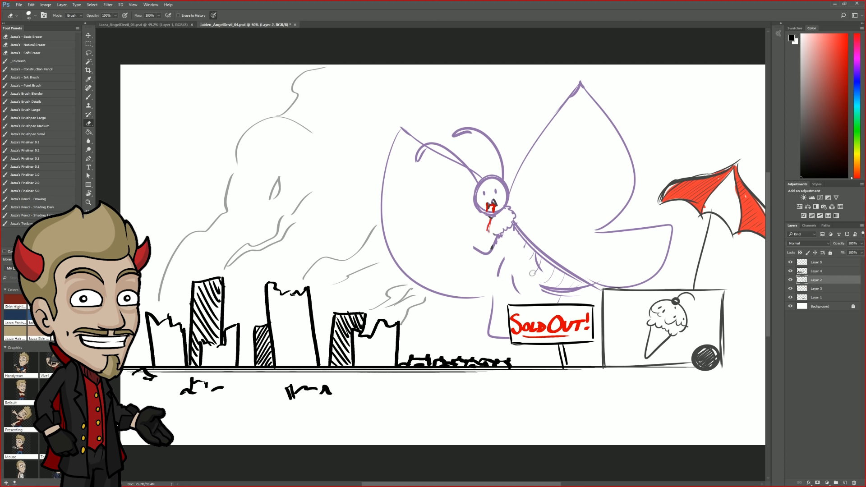
pyautogui.click(89, 63)
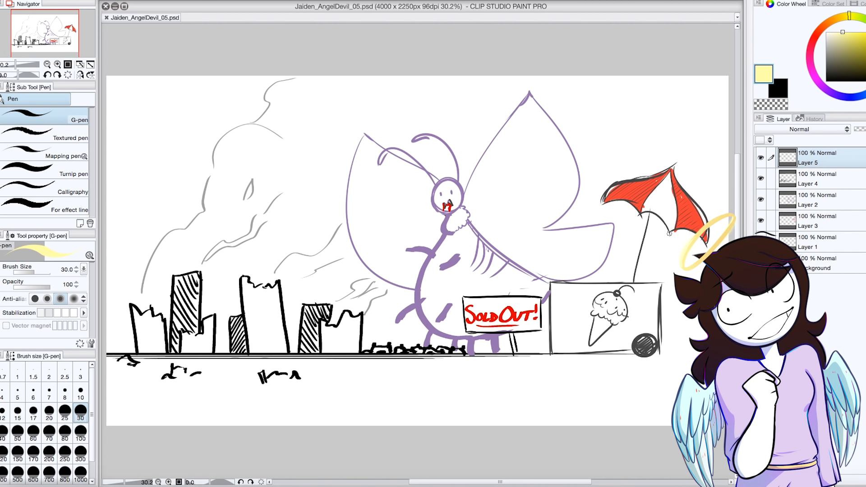
# Add Layer 6 and draw a heart on the mother butterfly's wing.
pyautogui.click(816, 243)
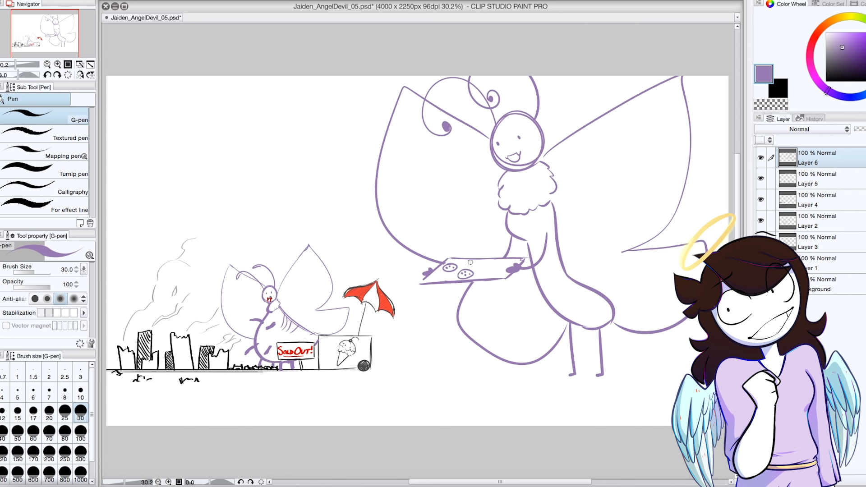
pyautogui.moveTo(652, 144); pyautogui.dragTo(598, 221)
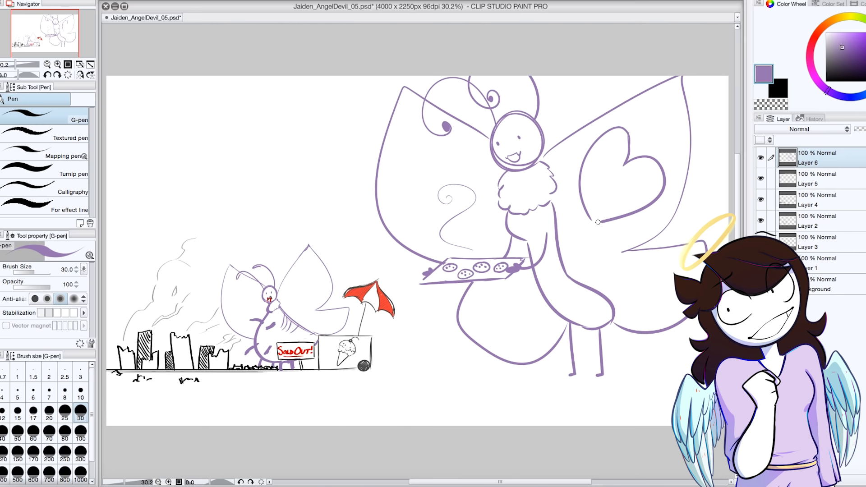